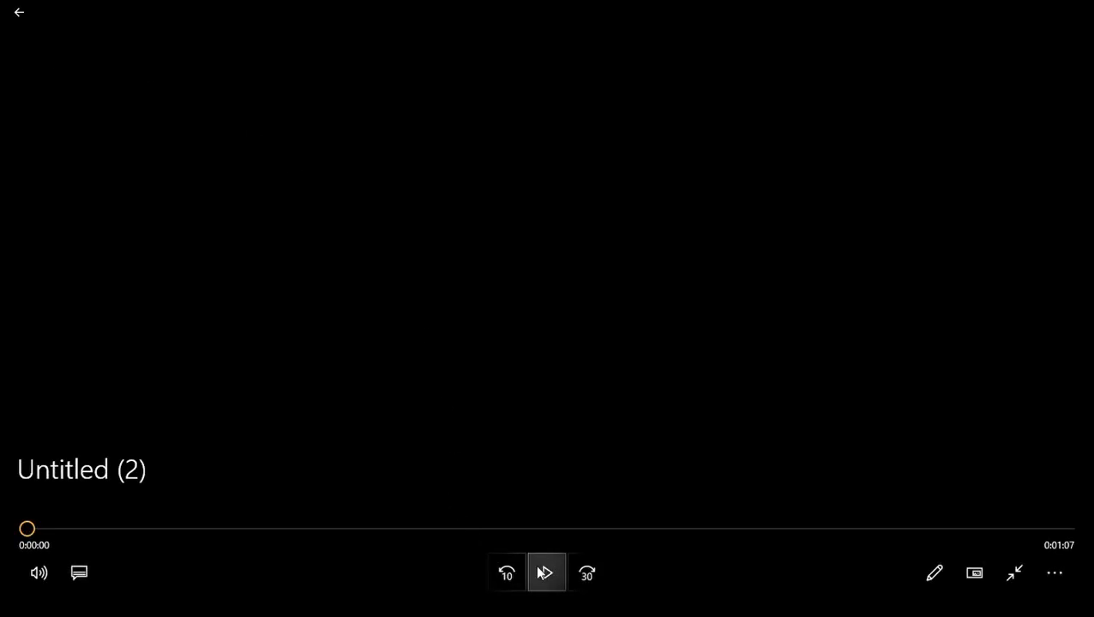
Start playback of the video 'Untitled (2)' in Movies & TV.
click(546, 573)
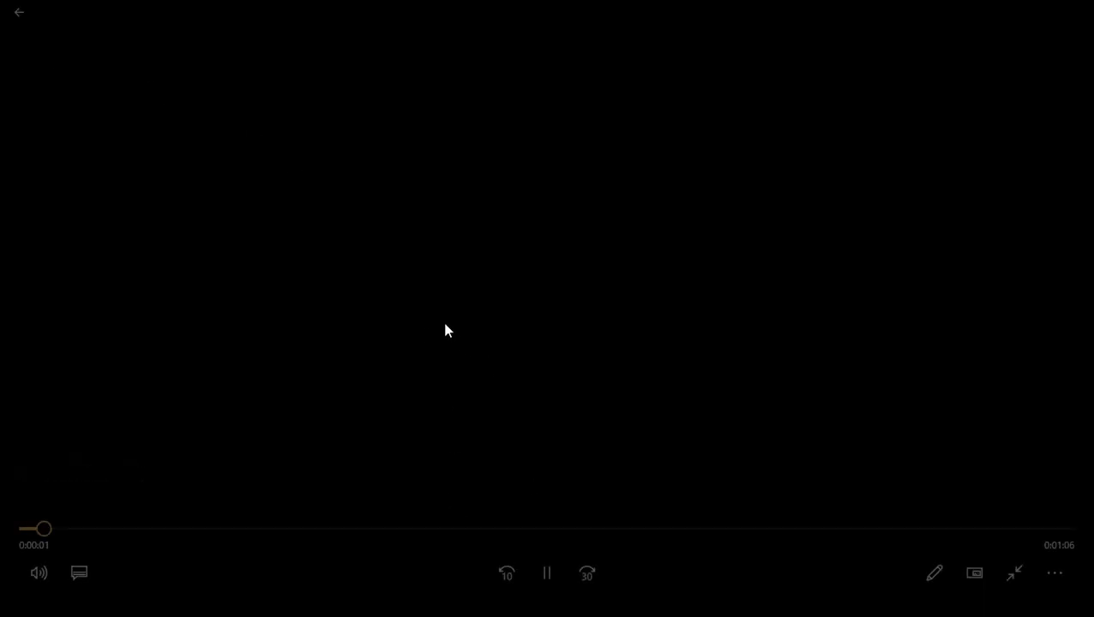